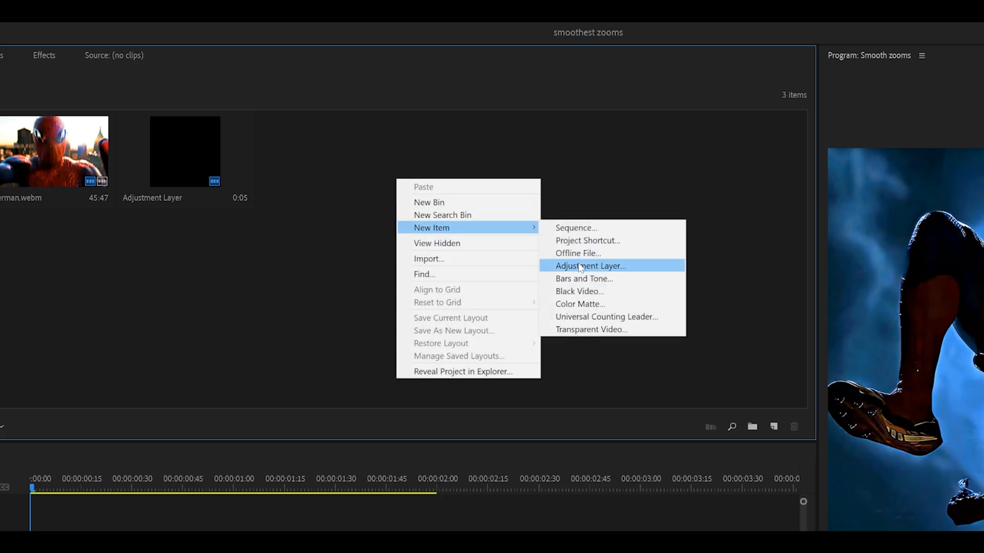
Add a new 1080×1080, 60 fps adjustment layer to the project bin
click(589, 266)
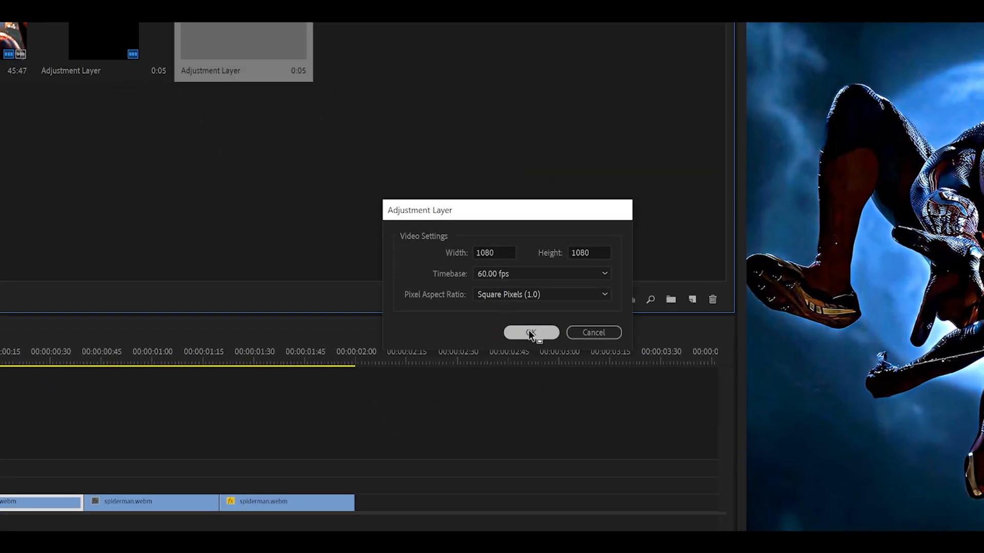
click(530, 332)
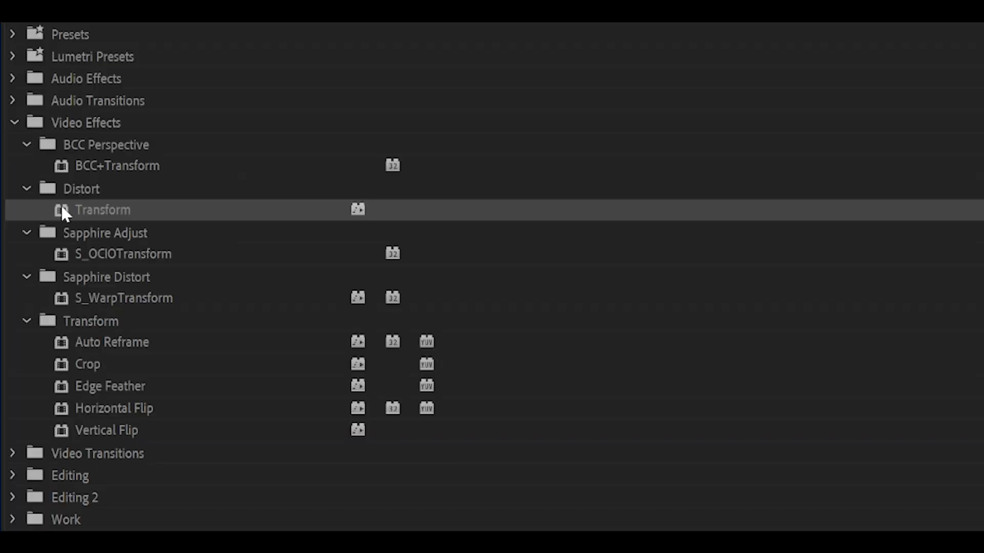
mouse_move(110, 216)
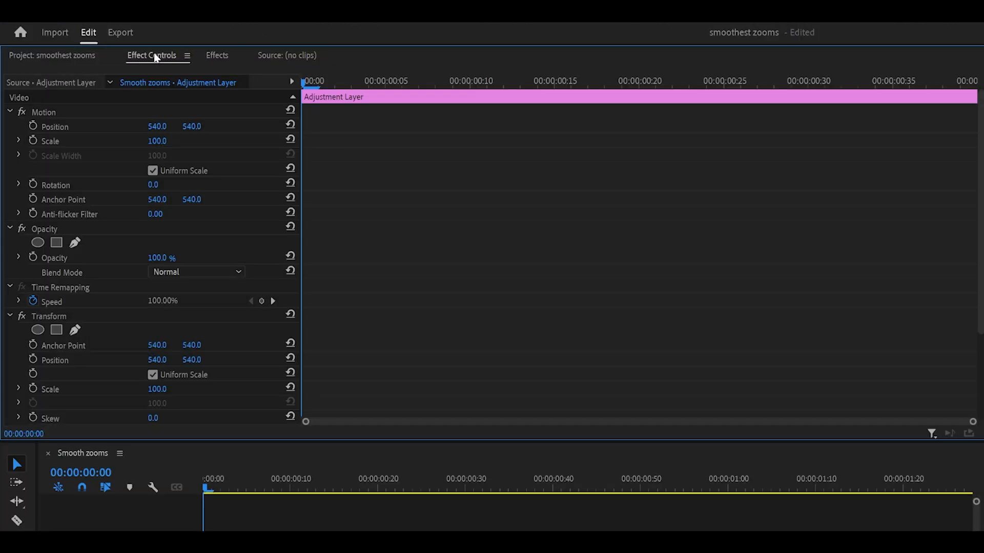
Scroll Effect Controls to reveal the applied Transform effect's properties
scroll(down, 3)
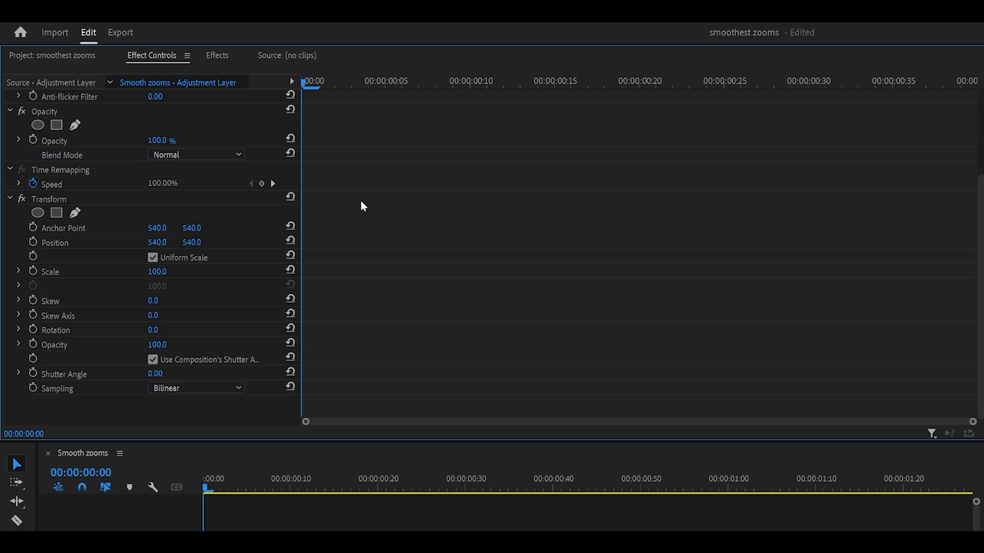
mouse_move(28, 275)
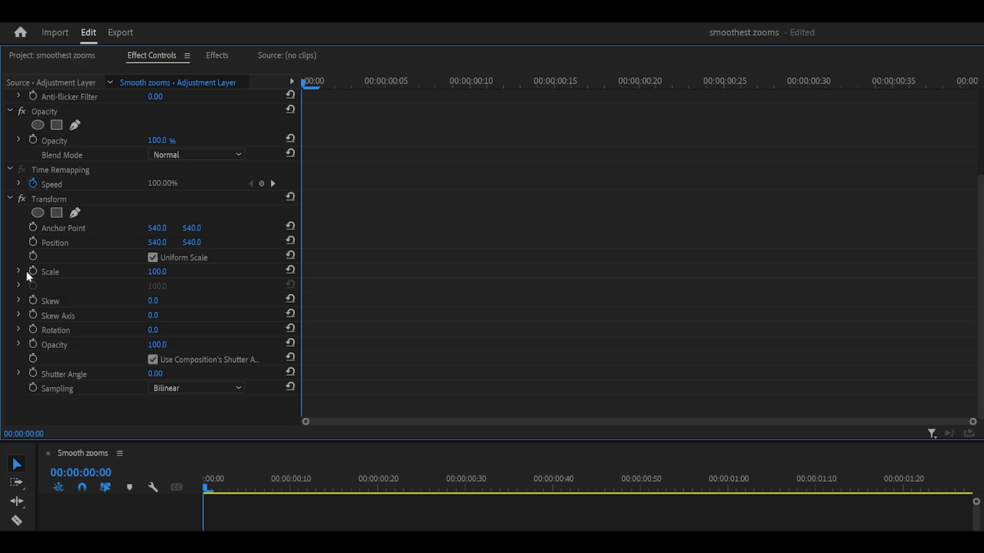
mouse_move(32, 275)
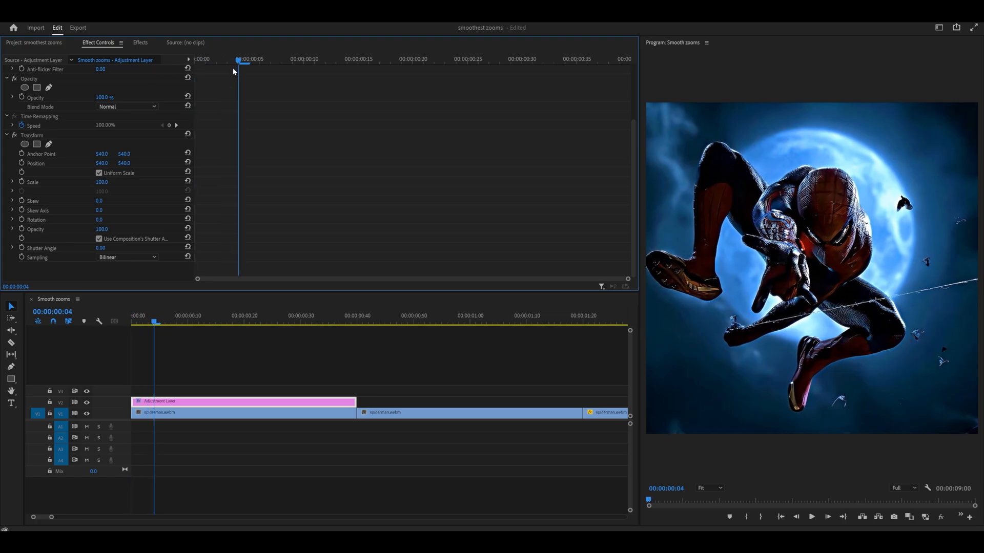
Keyframe Transform Scale from 100 to 150 at the end of the adjustment layer
click(132, 315)
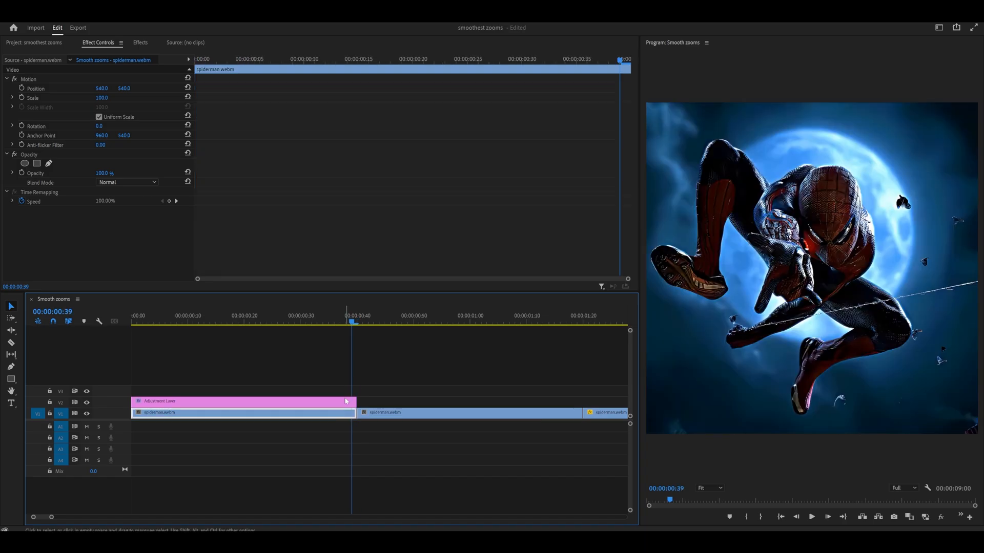
click(243, 401)
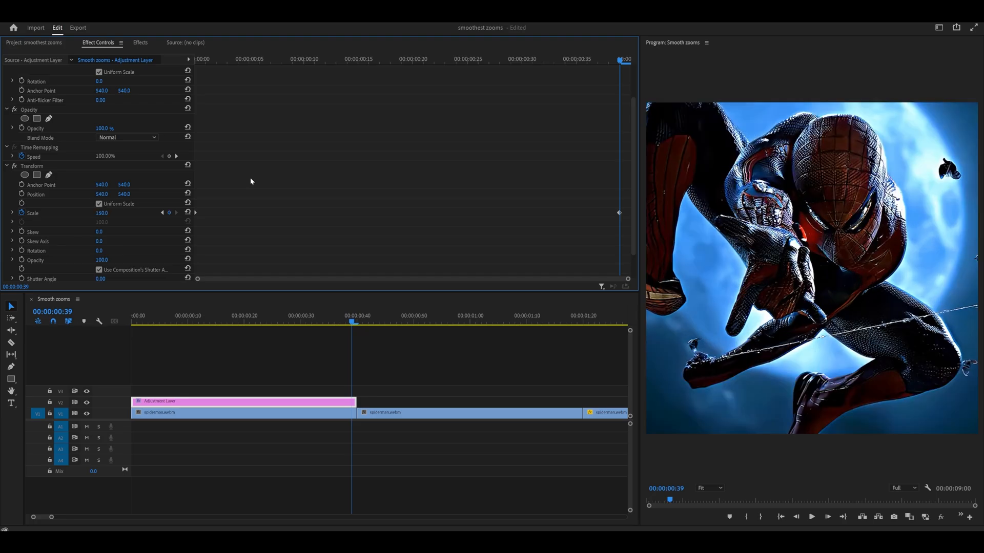
mouse_move(315, 225)
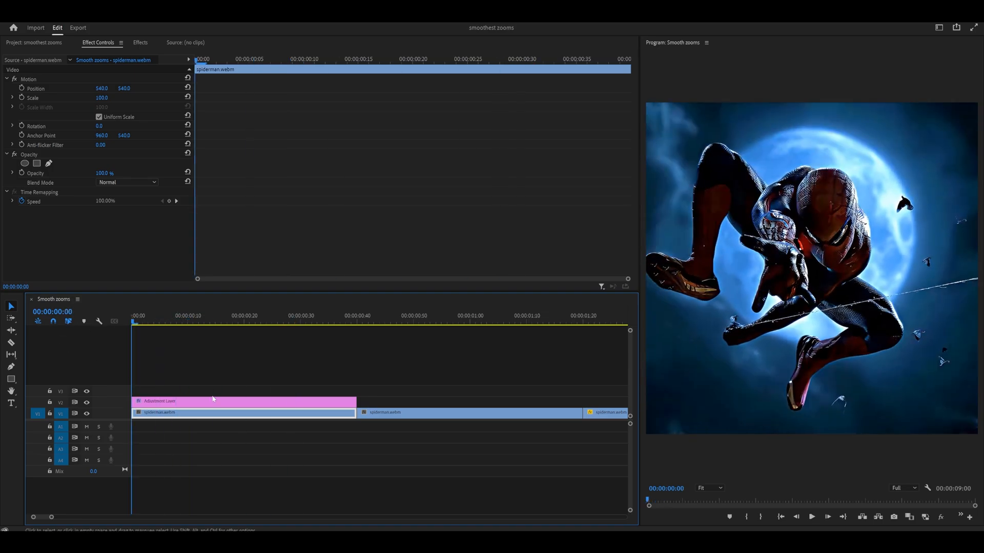
click(213, 402)
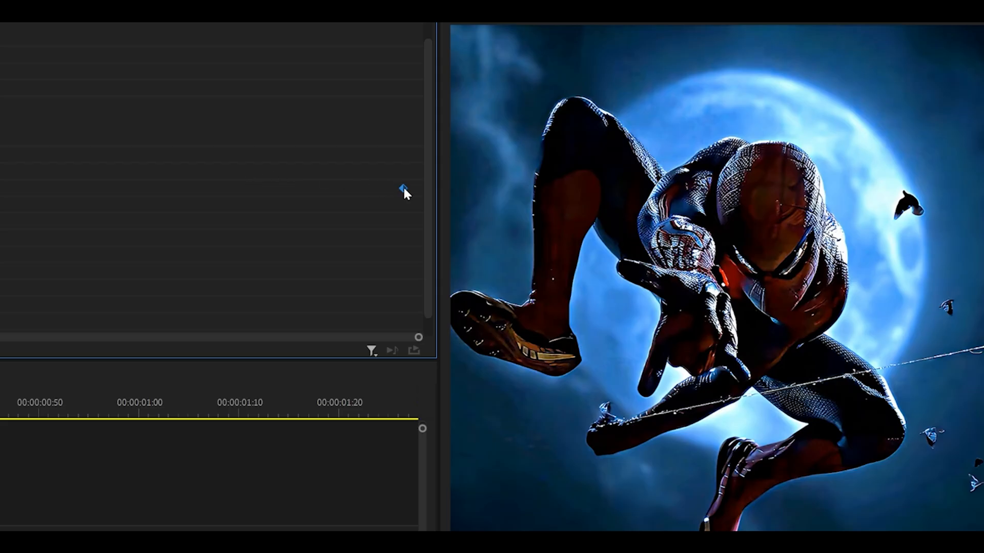
Give the Scale zoom keyframe Bezier interpolation for a smooth ease
right_click(404, 189)
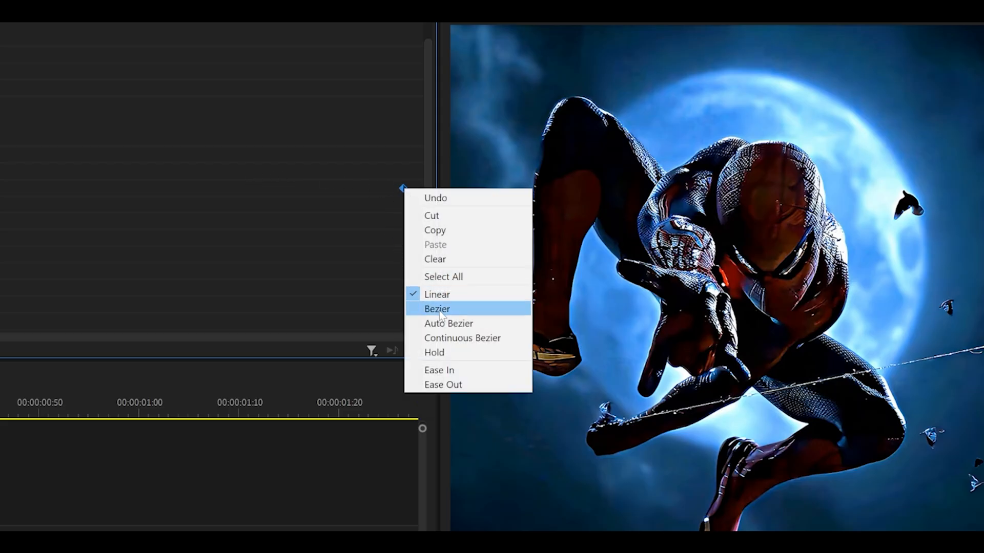
click(437, 309)
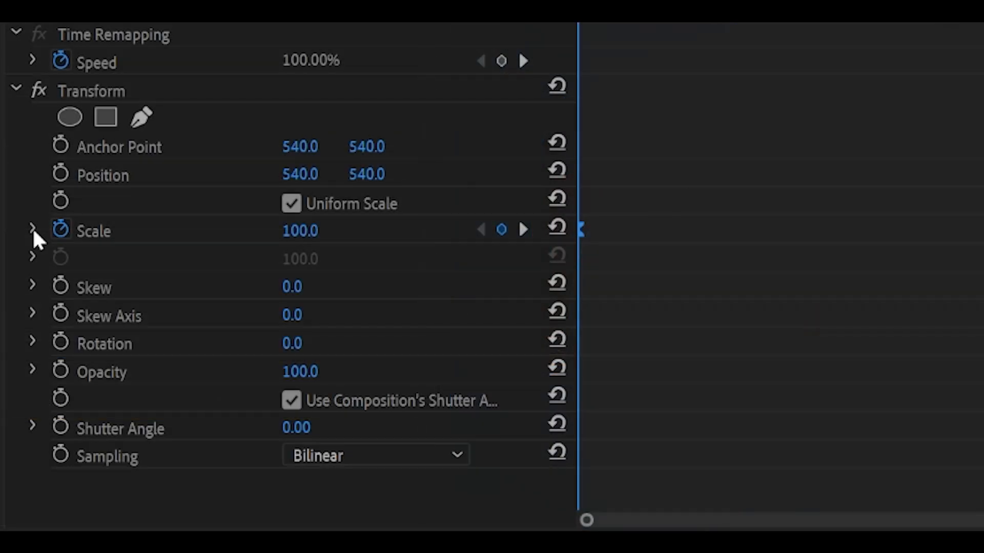
mouse_move(62, 236)
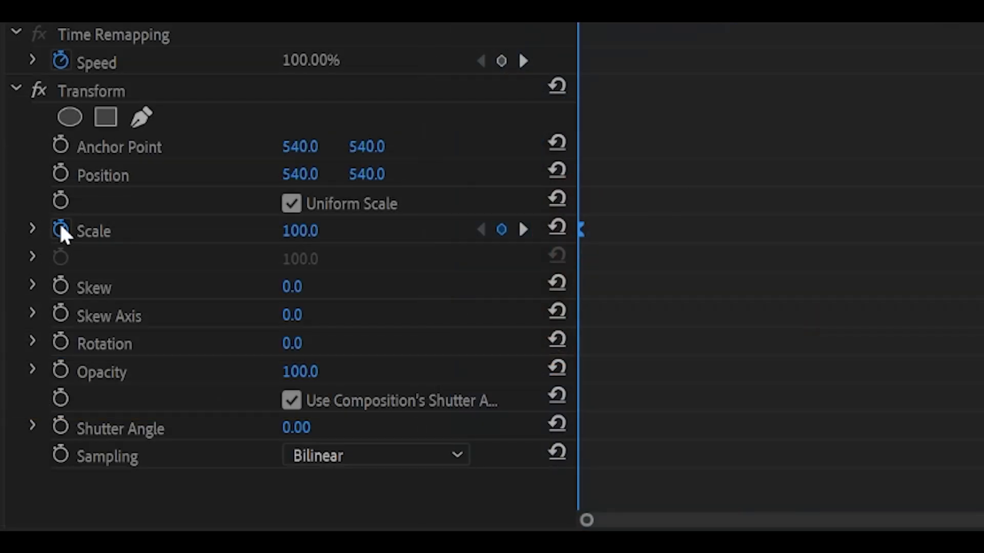
Expand the Scale value and velocity graphs showing the eased zoom keyframes
click(33, 229)
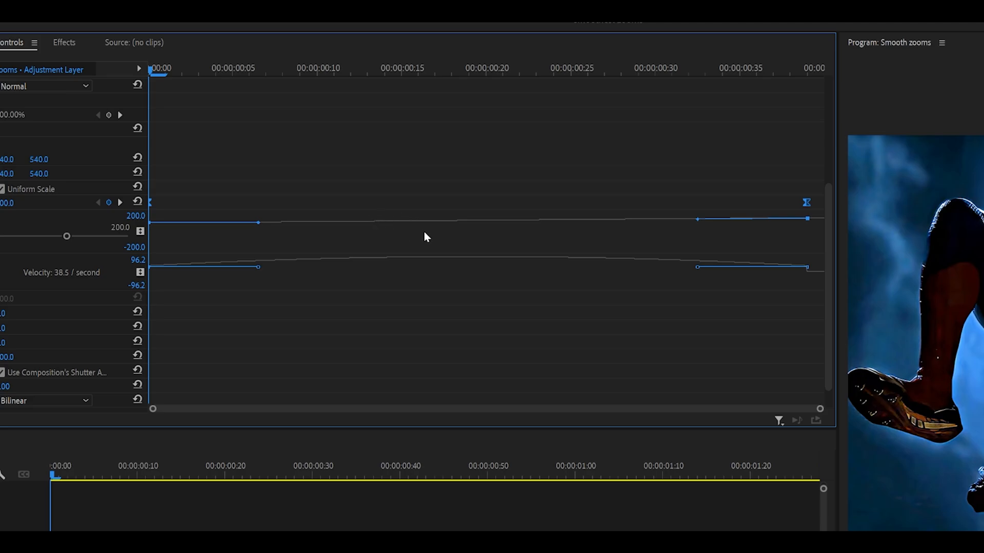
mouse_move(473, 226)
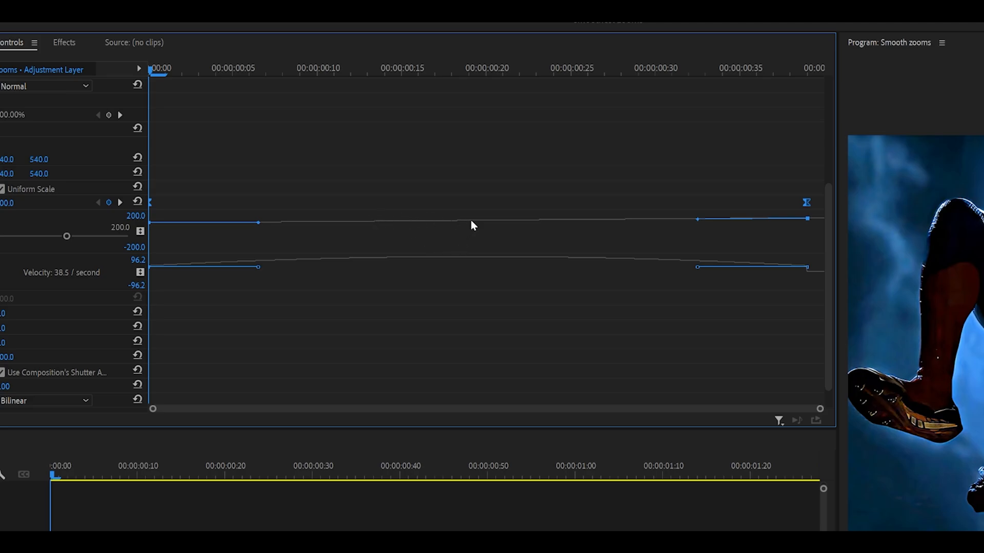
mouse_move(506, 276)
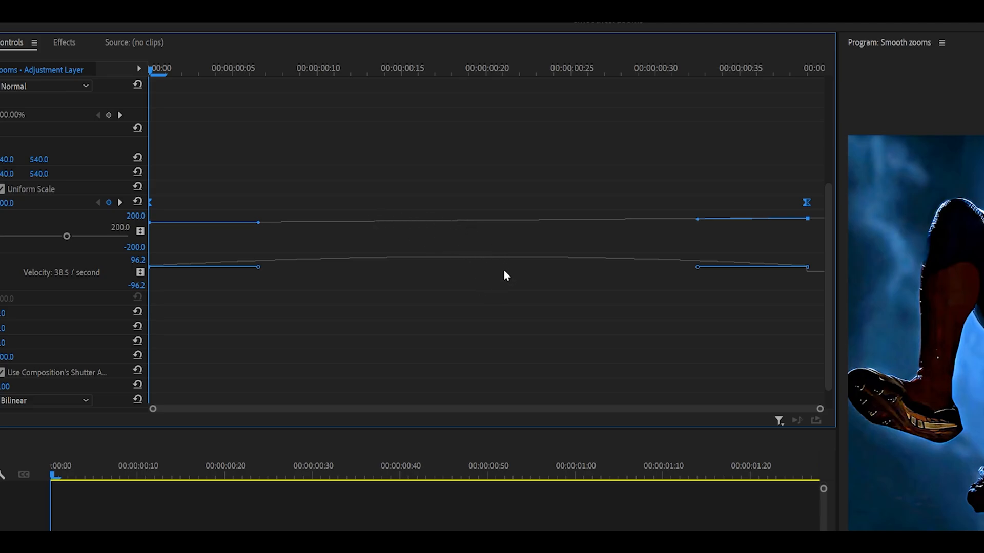
mouse_move(493, 234)
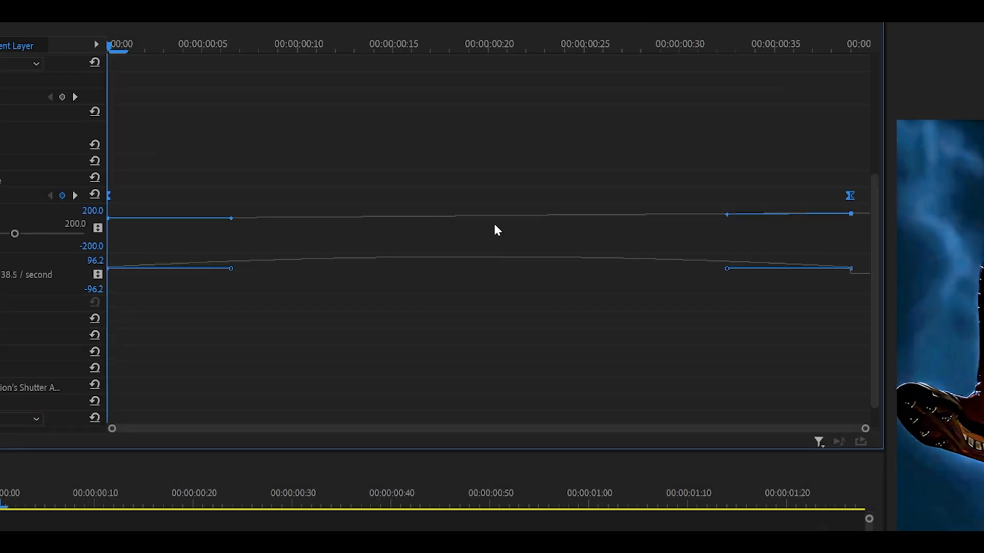
mouse_move(524, 256)
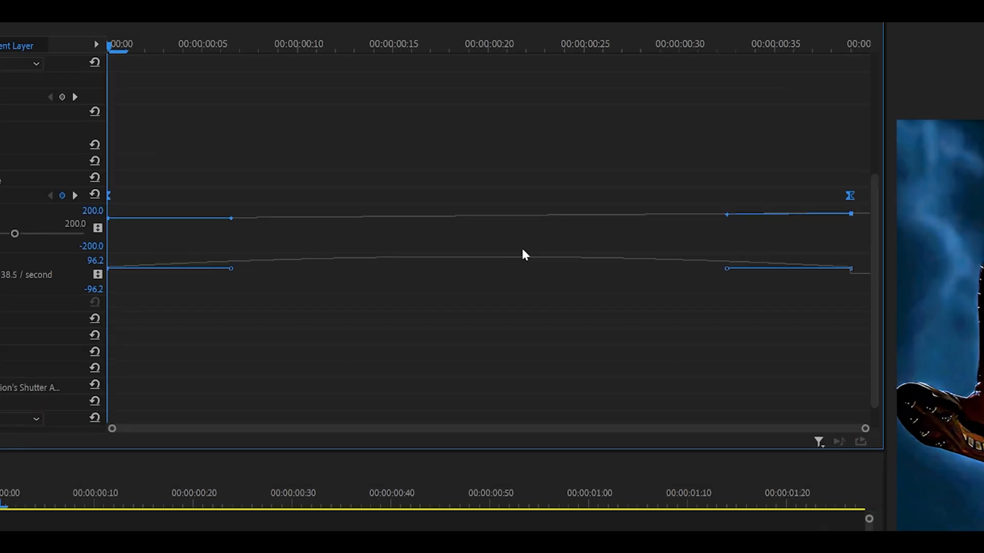
mouse_move(168, 253)
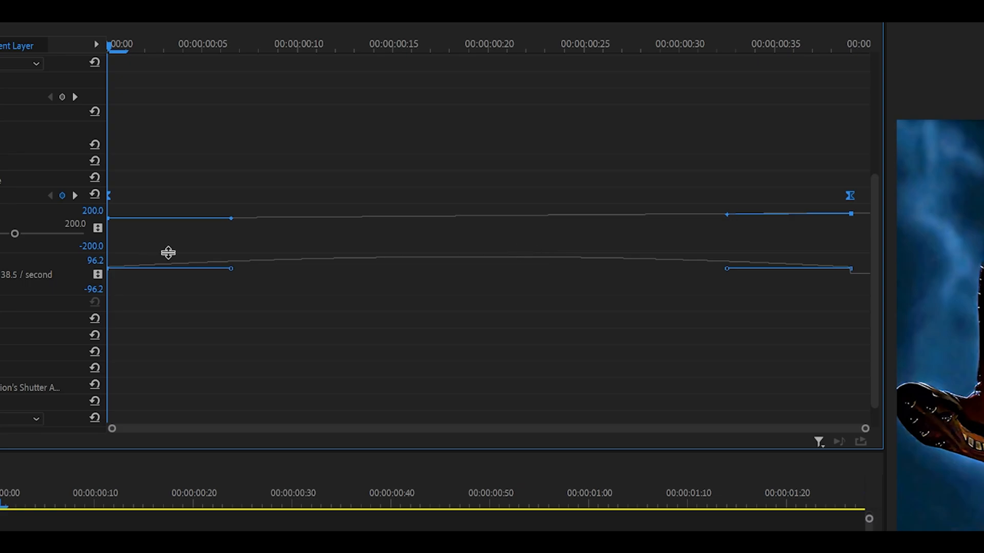
mouse_move(174, 252)
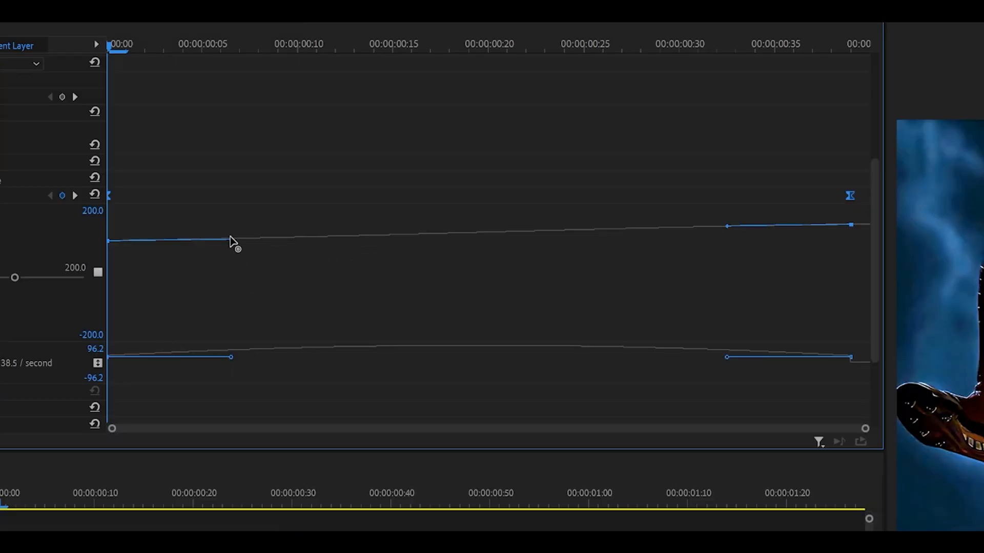
mouse_move(230, 245)
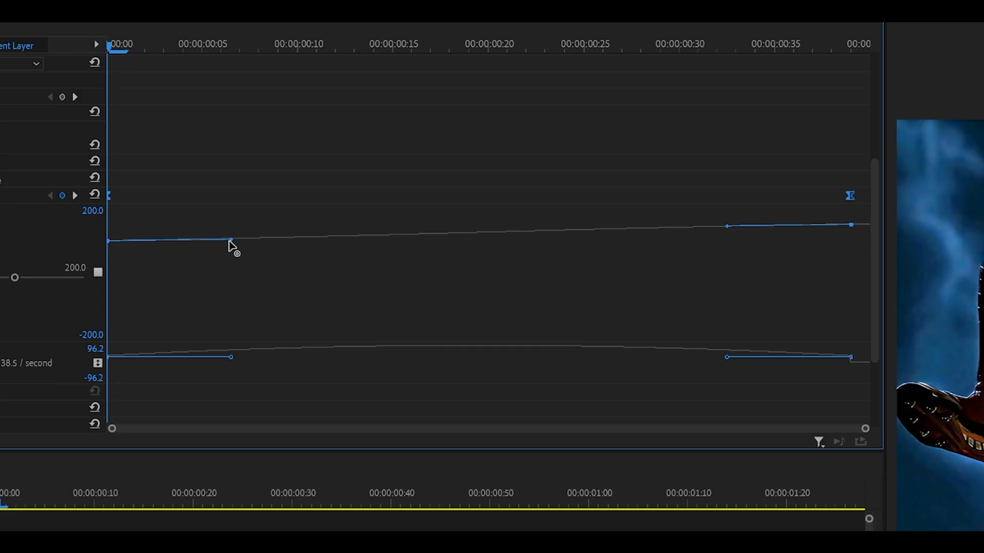
Steepen the first keyframe's Bezier handle so Scale rises sharply at the start
double_click(93, 211)
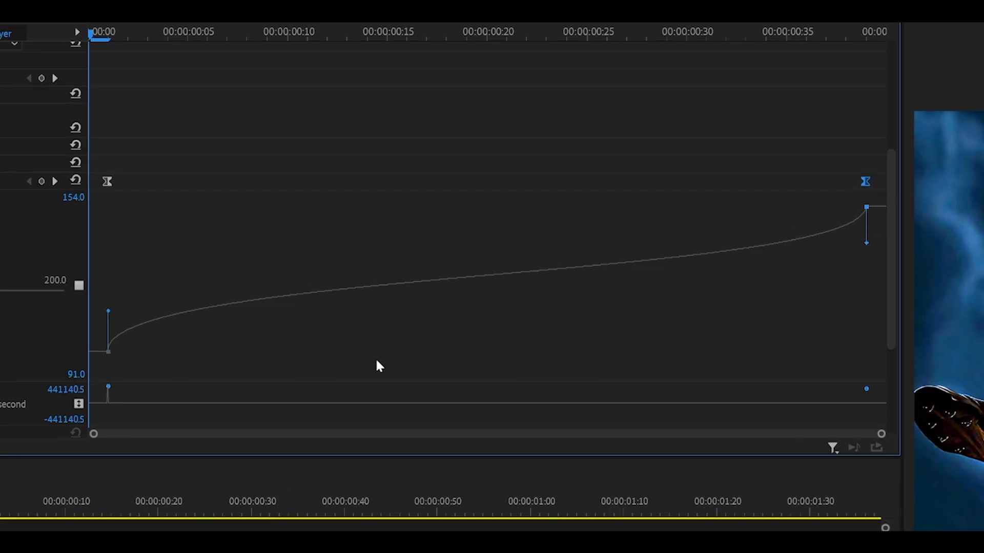
mouse_move(156, 200)
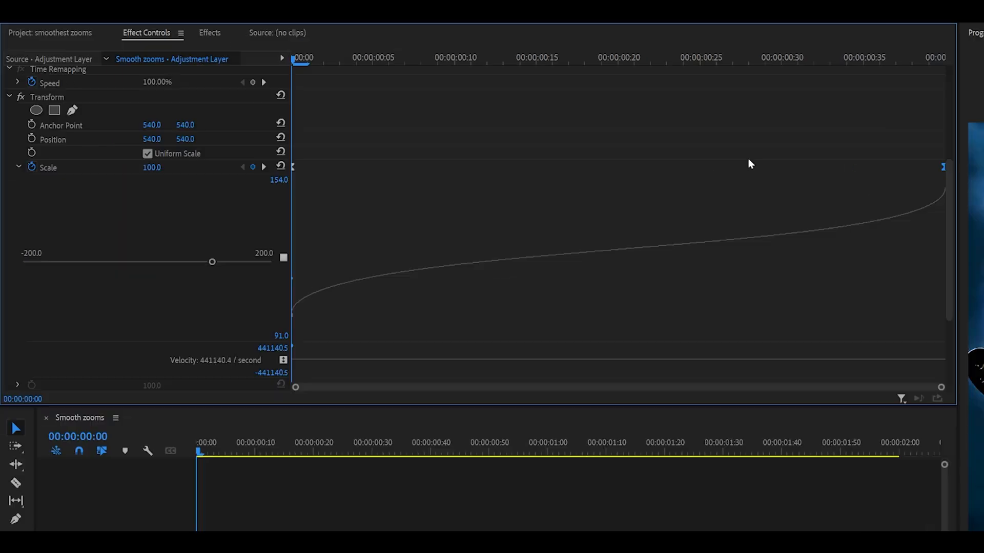
scroll(down, 3)
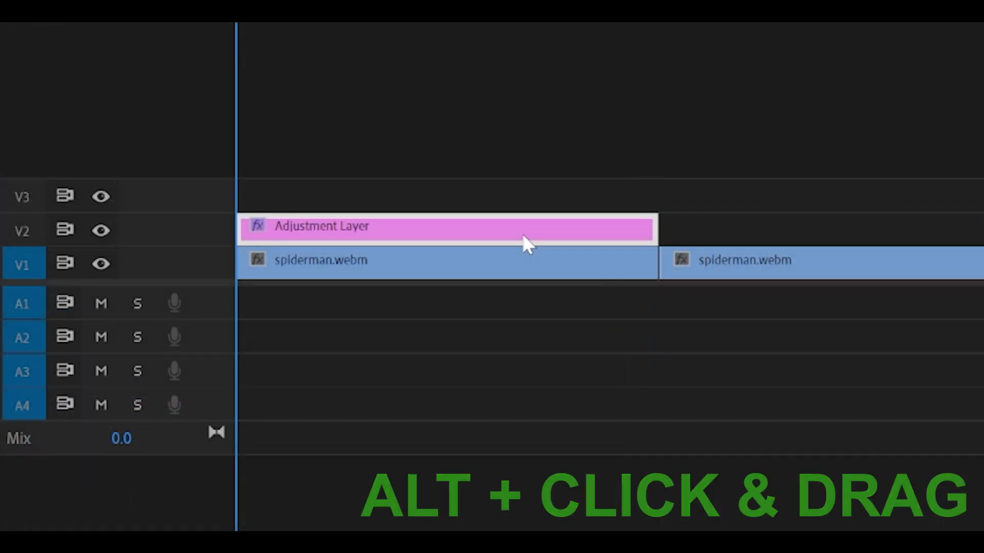
mouse_move(317, 232)
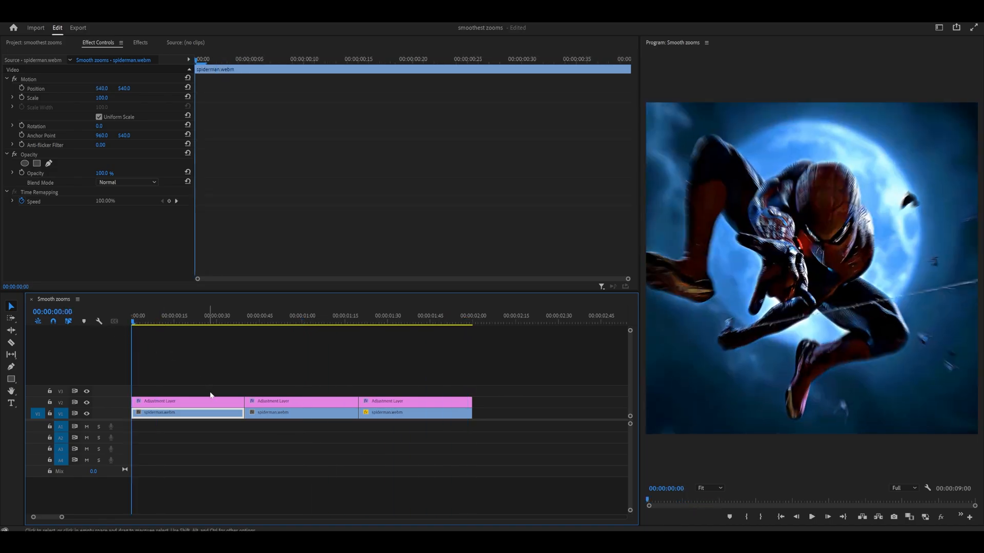
Select the zoom adjustment layer over the first Spiderman clip for duplication
click(186, 400)
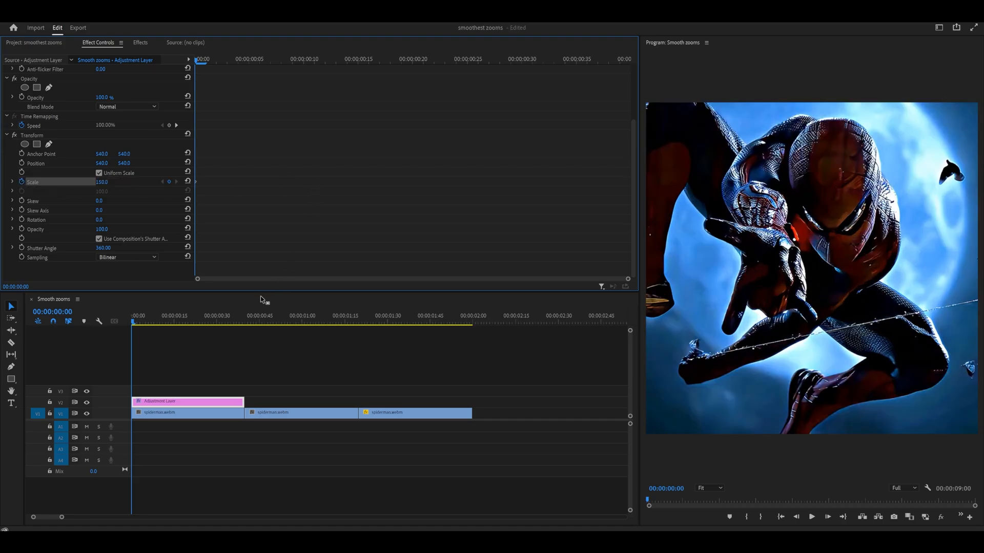
Move the playhead to the adjustment layer's end for the Scale 100 keyframe
click(242, 321)
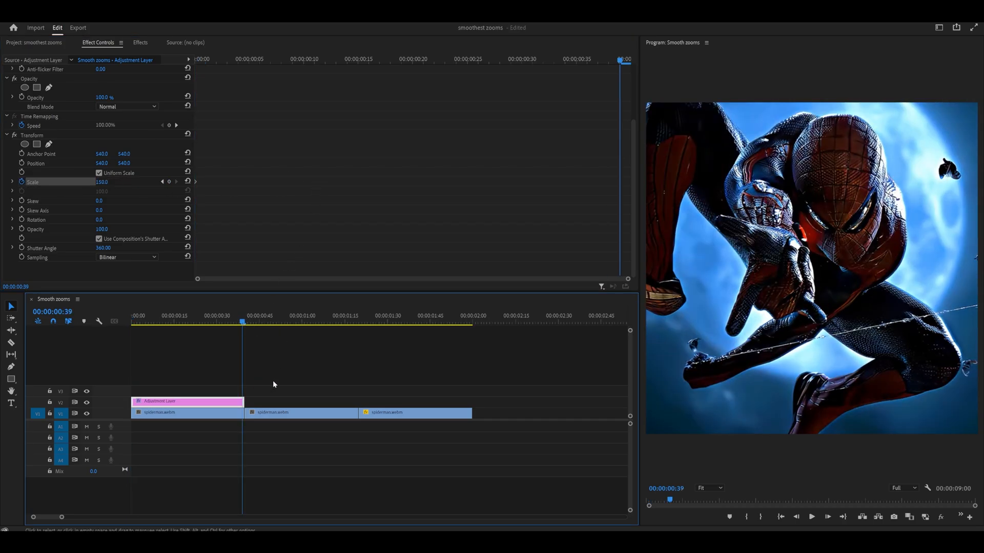
mouse_move(188, 183)
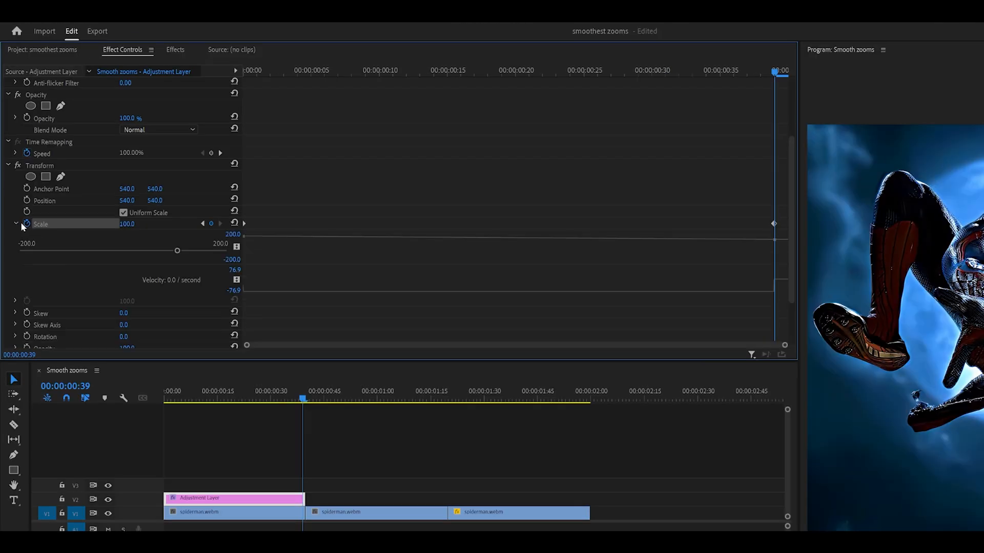
scroll(down, 3)
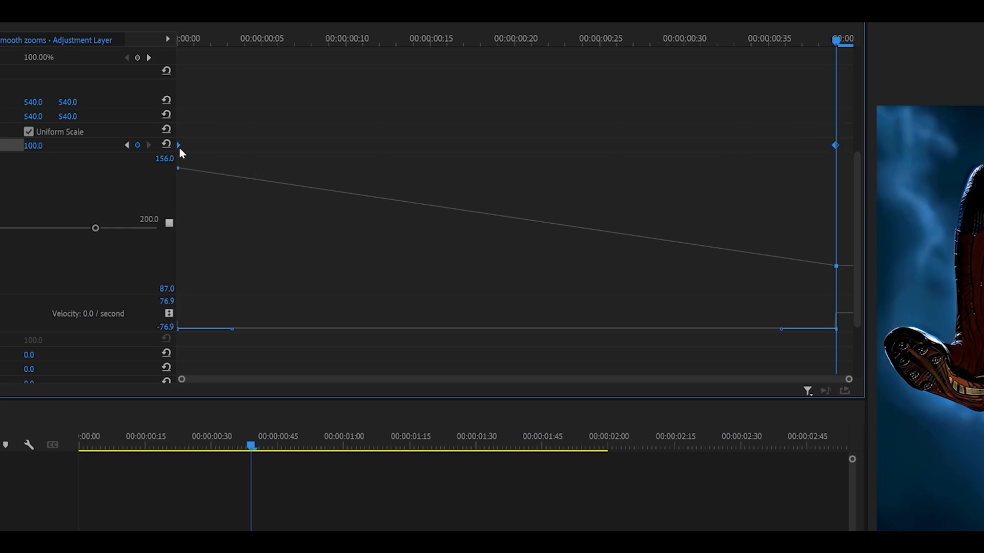
Ease the zoom-out Scale keyframes and steepen the curve's start, then select the first clip
right_click(179, 169)
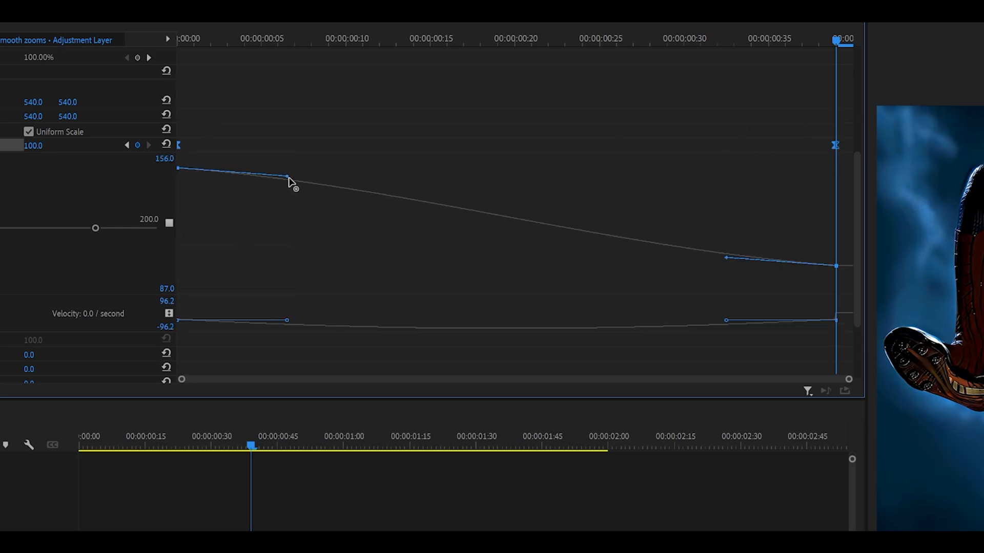
drag(289, 178, 179, 210)
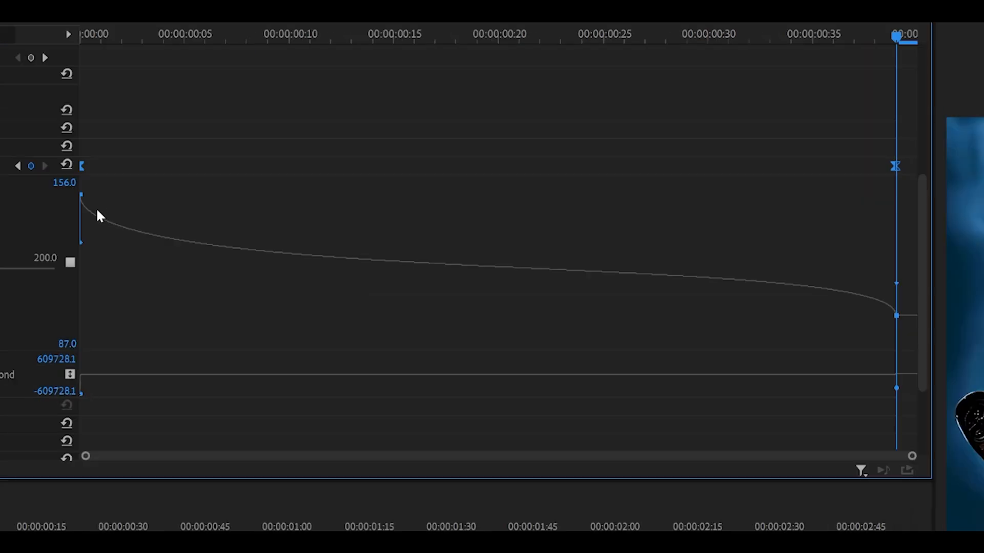
mouse_move(897, 292)
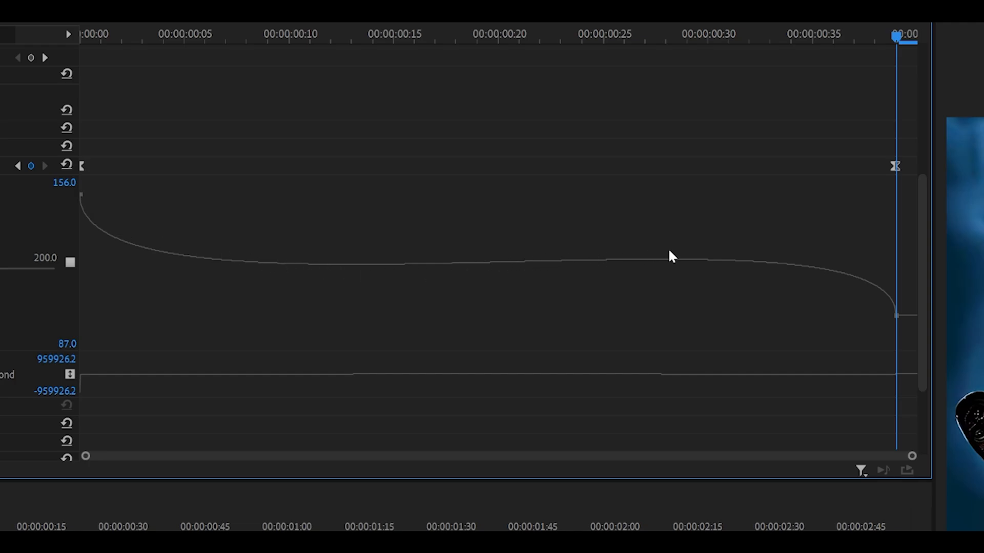
mouse_move(784, 245)
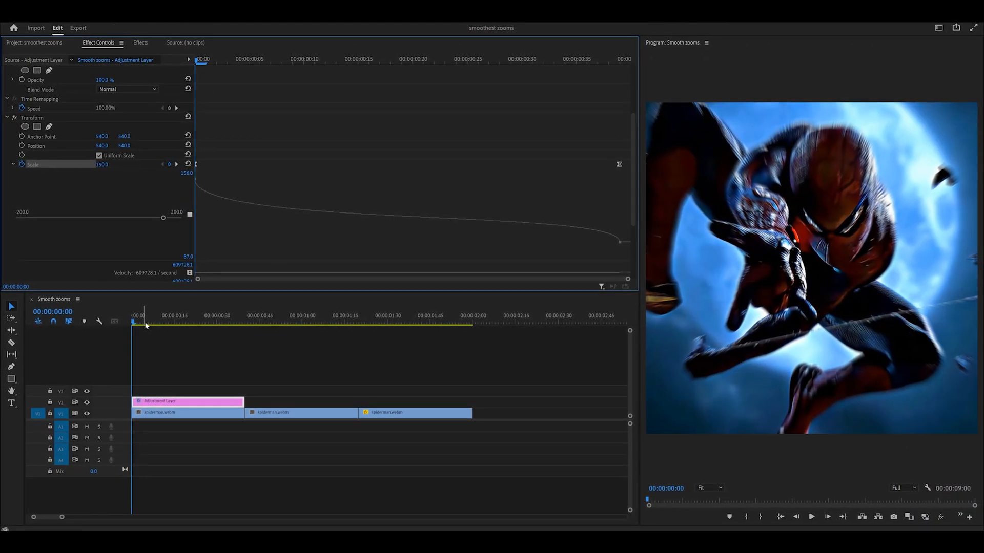
click(187, 412)
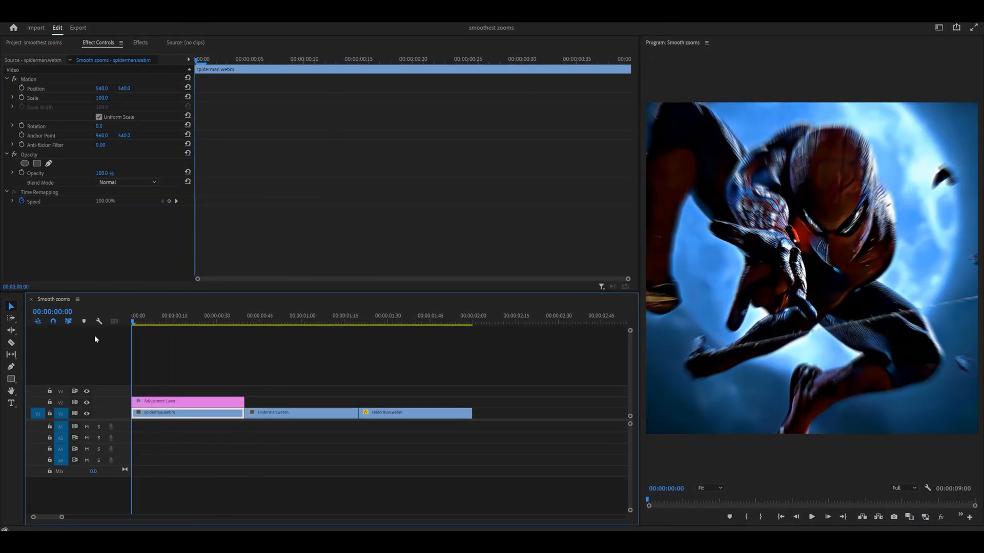